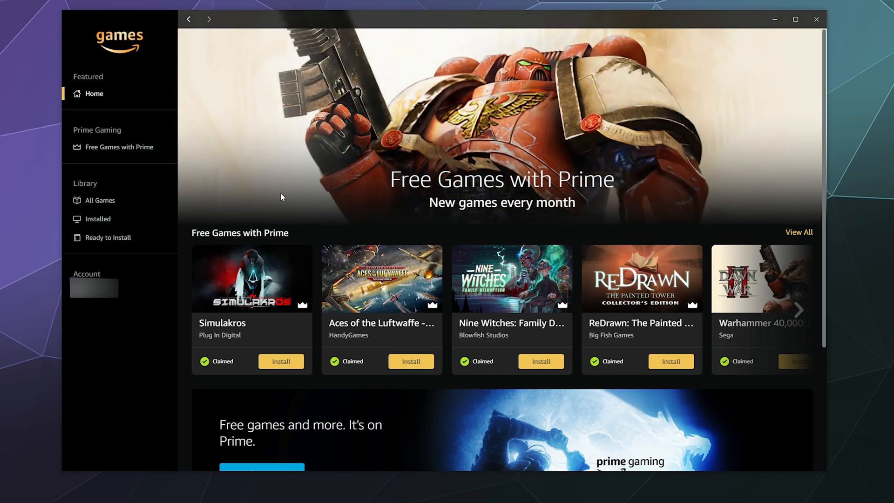
mouse_move(129, 248)
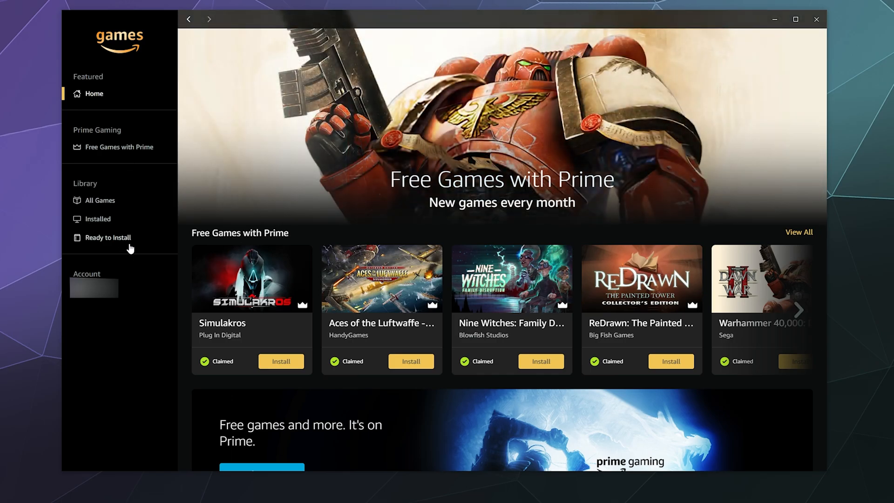
Step: Show the All Games library grid of installable titles, sorted by newest
click(101, 200)
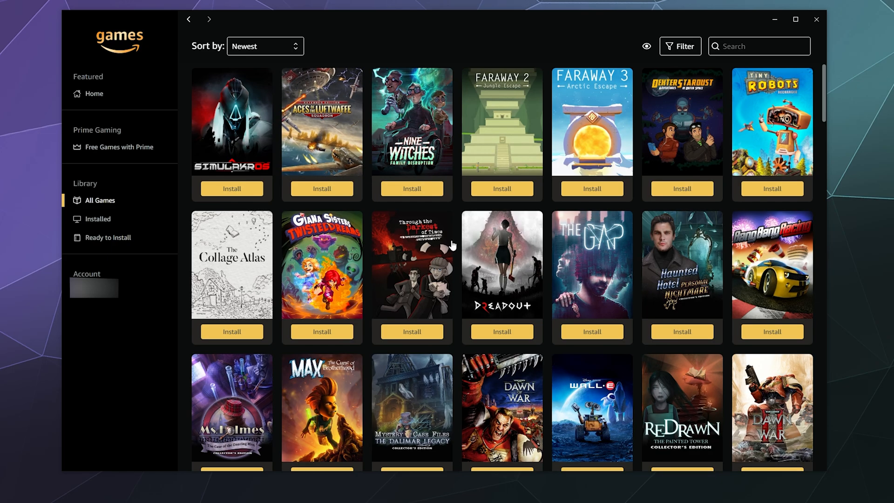
mouse_move(439, 174)
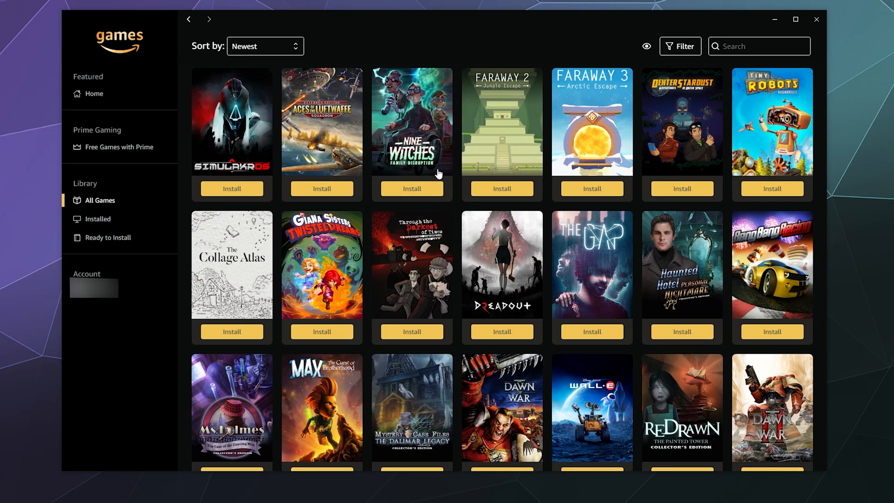
mouse_move(450, 196)
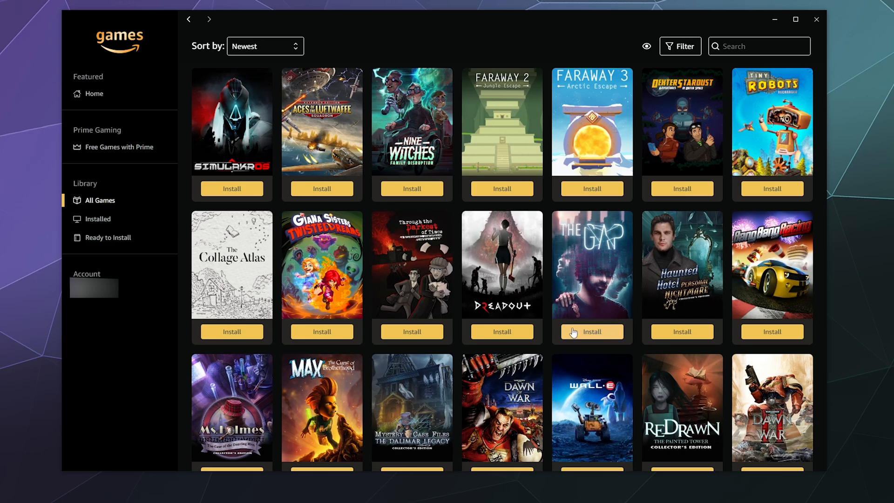
Step: Open the Simulakros page and bring up its 7.10 GB install setup
click(231, 119)
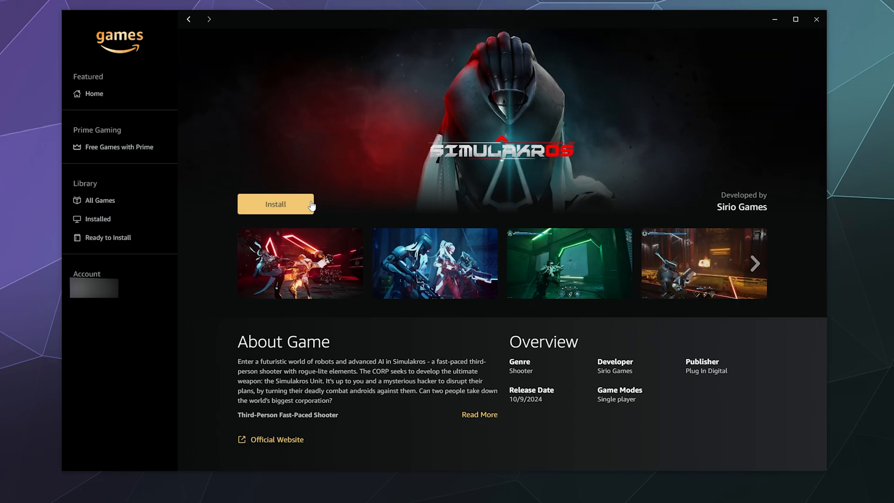
click(275, 204)
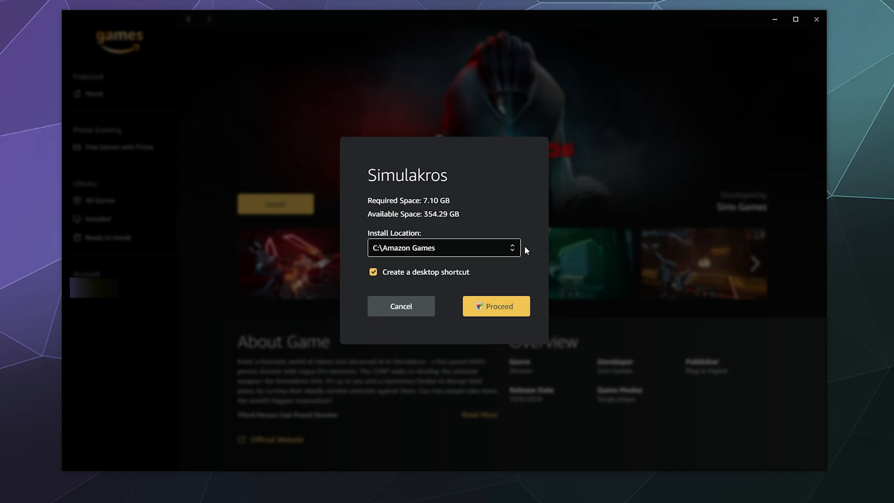
mouse_move(400, 253)
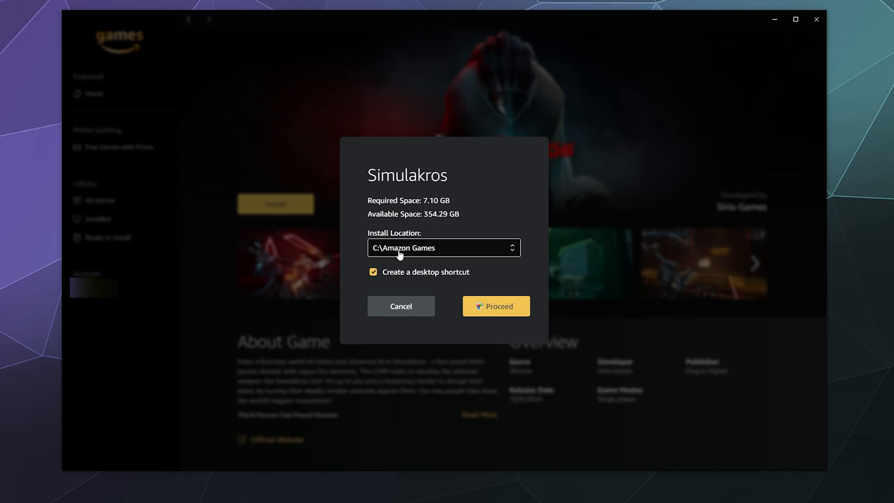
Step: Keep the Simulakros install location at C:\Amazon Games and untick Create a desktop shortcut
click(444, 247)
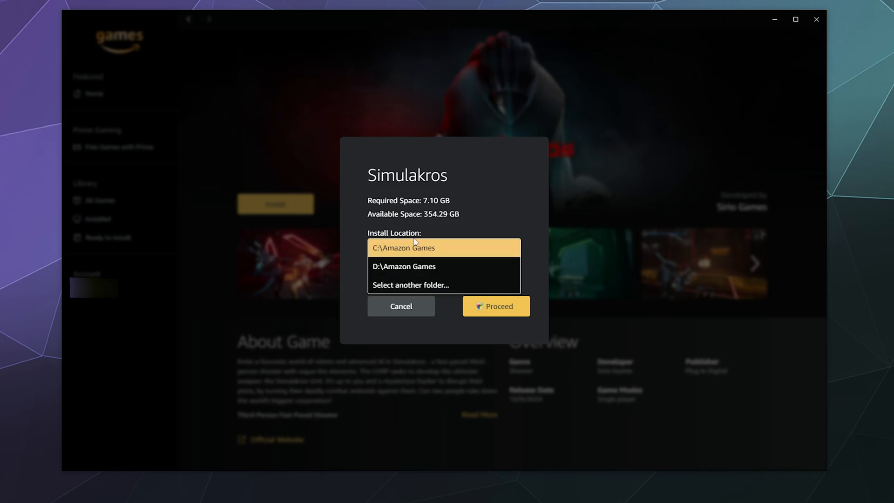
mouse_move(445, 245)
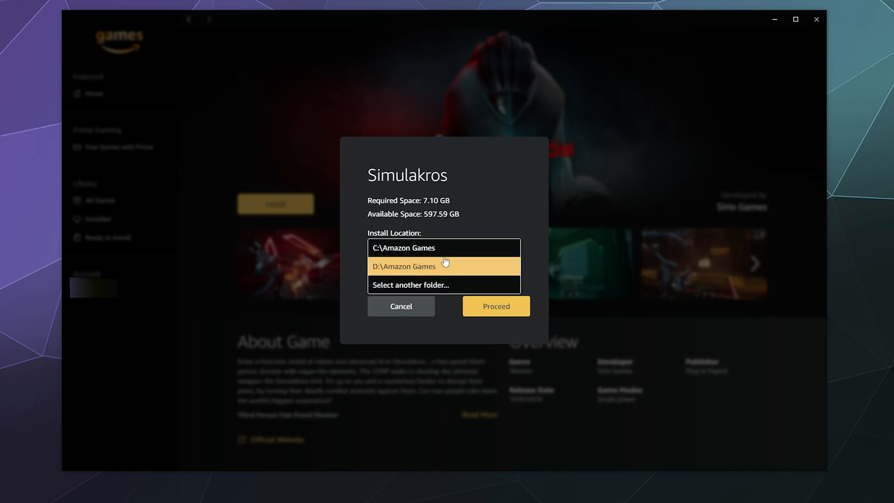
click(444, 247)
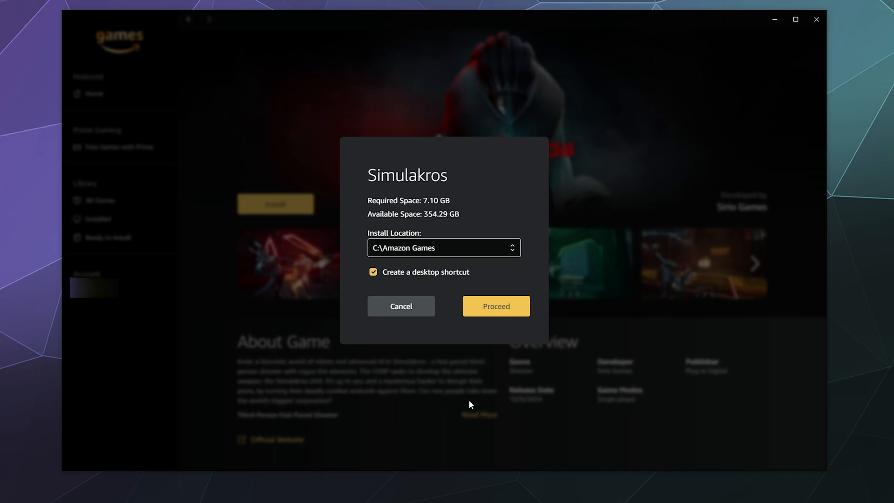
click(444, 248)
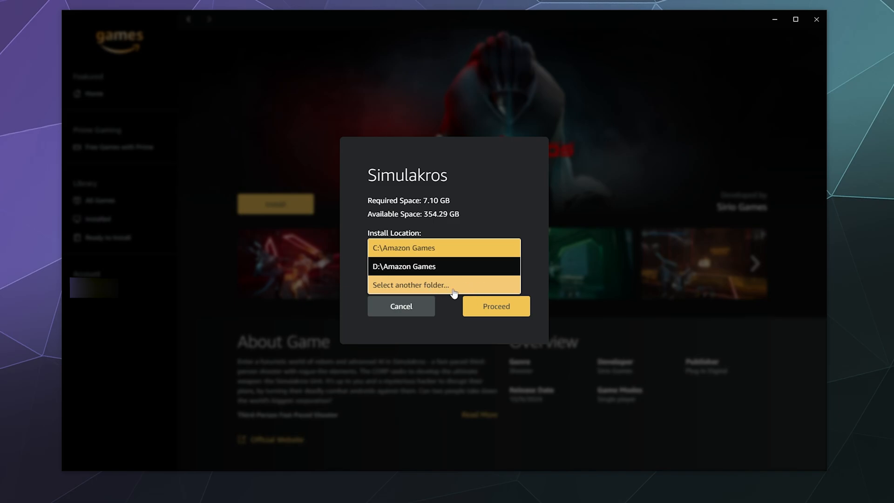
click(401, 307)
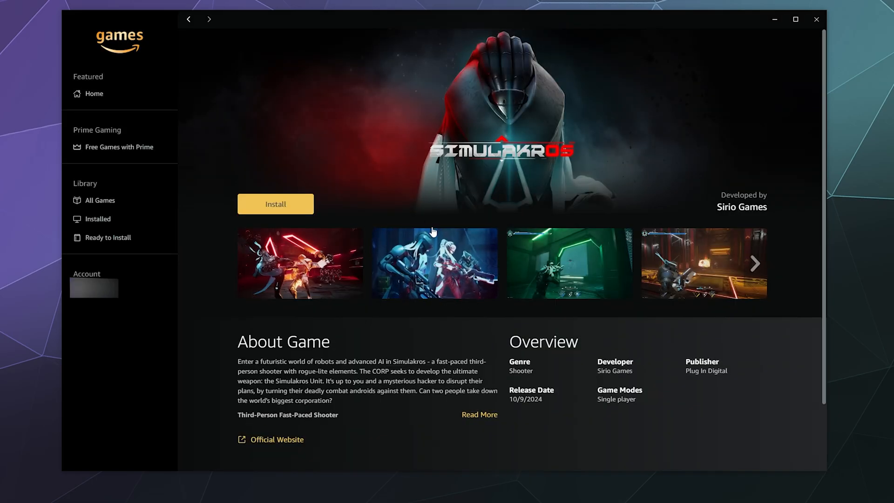
click(275, 203)
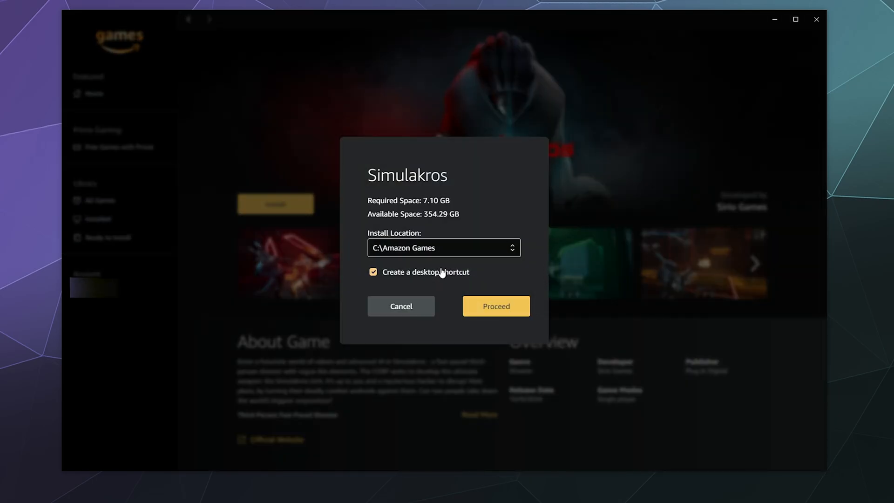
click(373, 272)
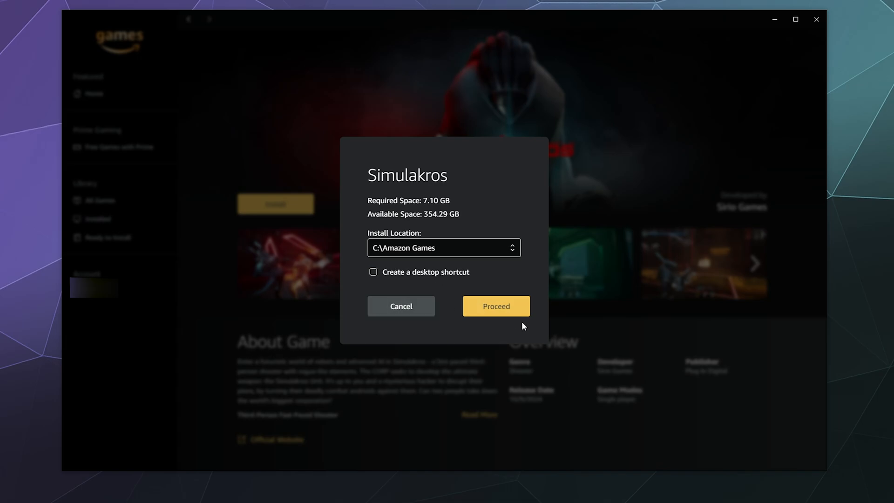
Step: Proceed with the Simulakros install, pause and resume it, then cancel and confirm Abort
click(496, 306)
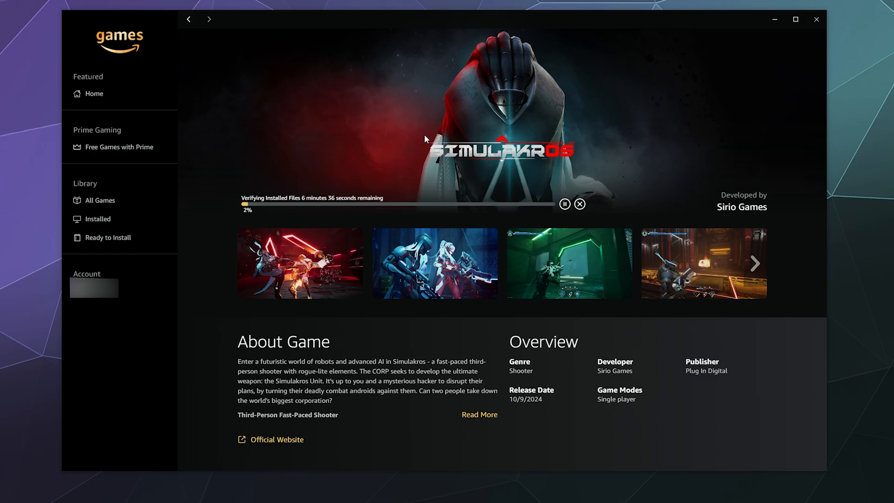
mouse_move(640, 230)
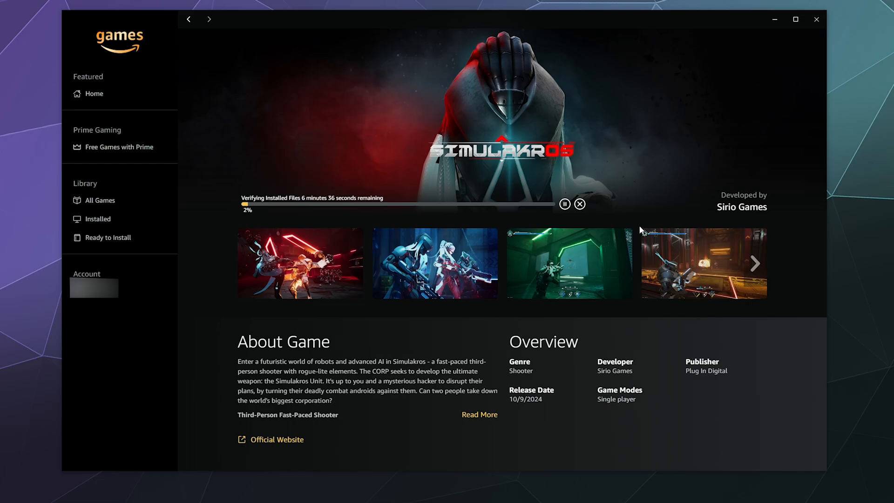
click(565, 204)
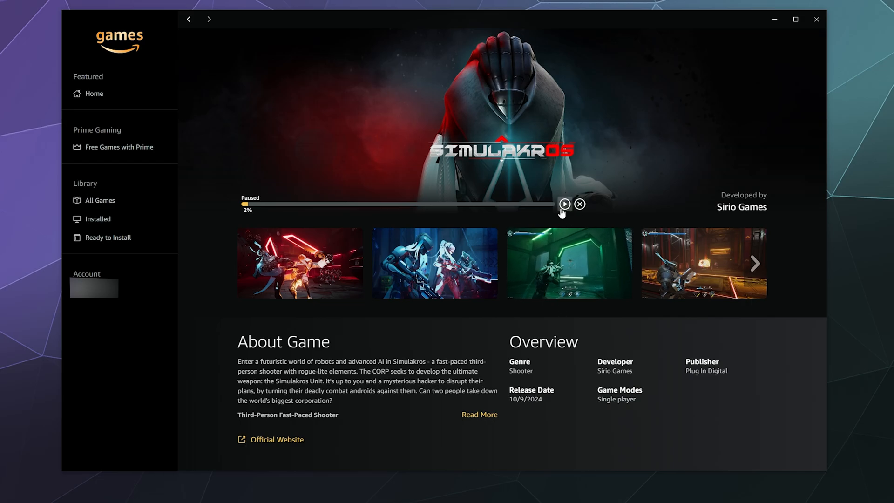
click(564, 204)
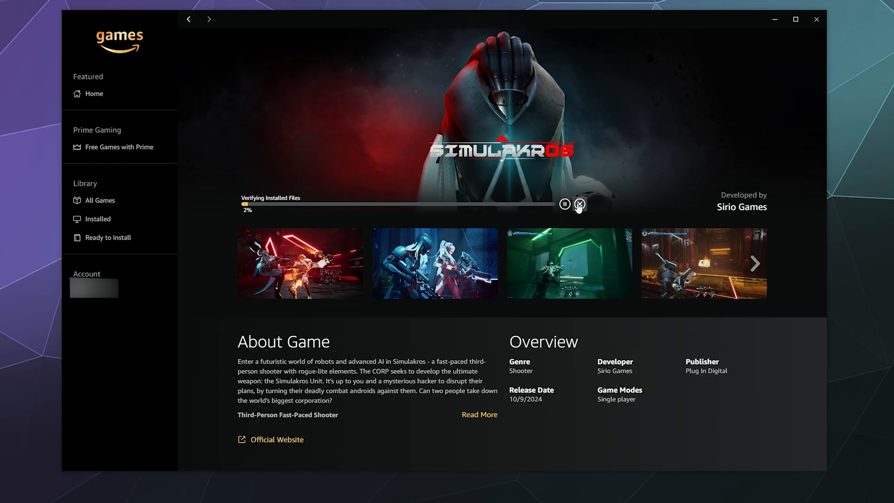
click(579, 204)
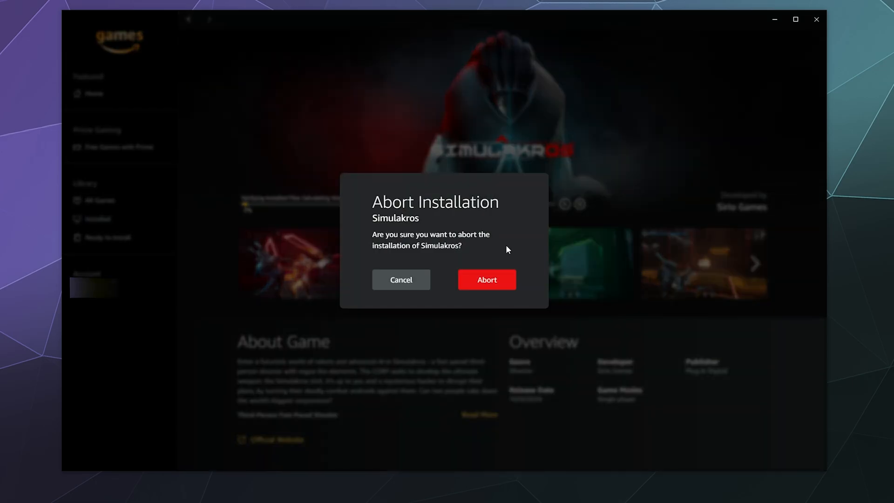
click(486, 279)
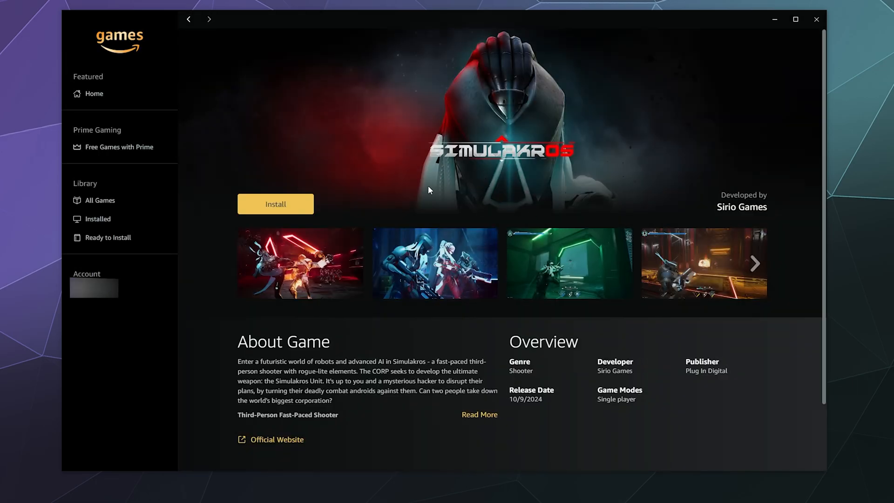
mouse_move(111, 221)
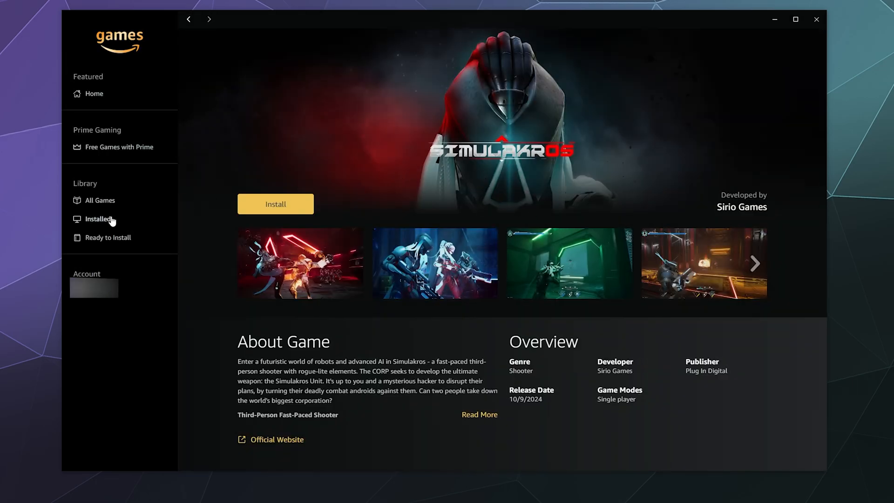
Step: Filter the library to Installed games and open the Warhammer 40,000: Space Marine page
click(98, 219)
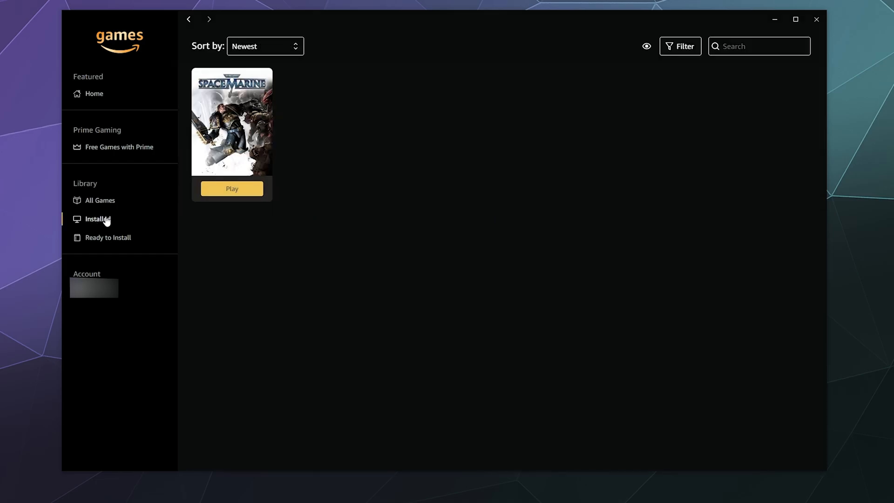
mouse_move(232, 121)
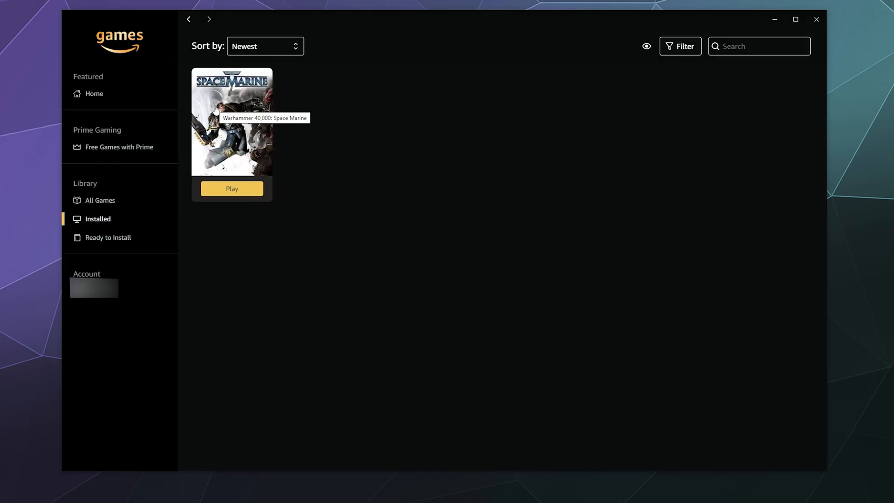
mouse_move(241, 99)
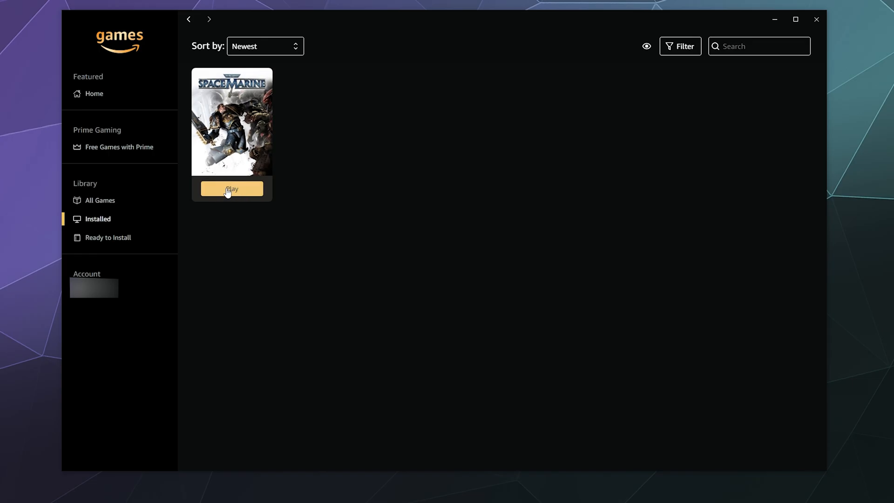
click(232, 120)
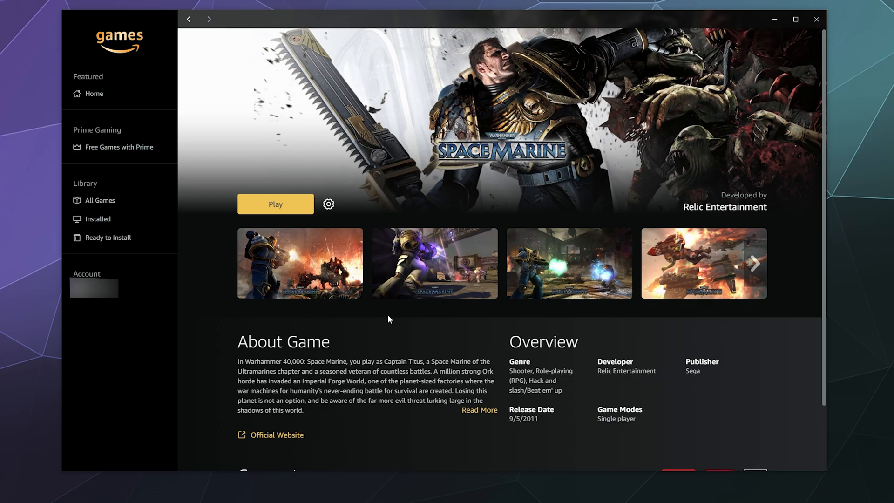
Step: Open the Space Marine gear menu with shortcut, repair, and uninstall options
click(327, 204)
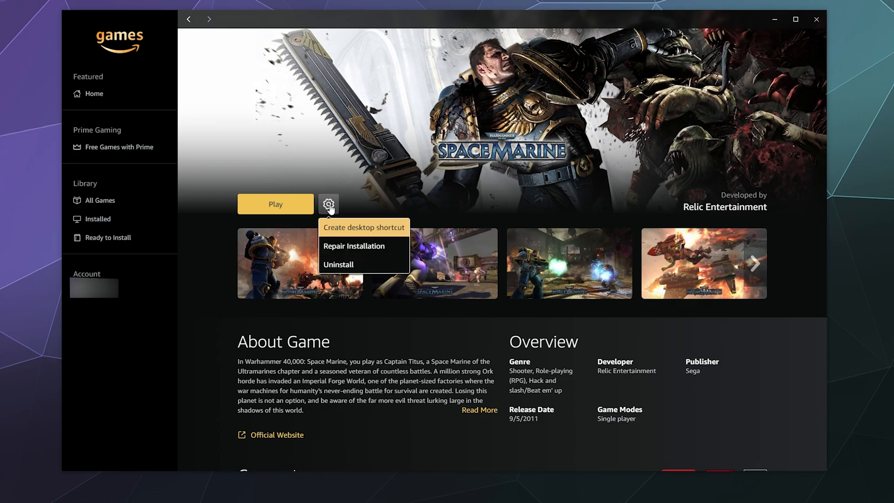
mouse_move(373, 228)
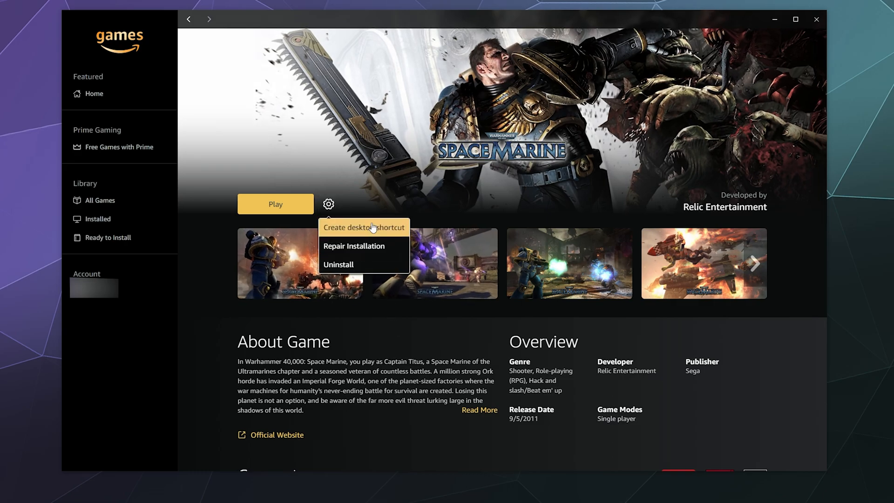
mouse_move(376, 226)
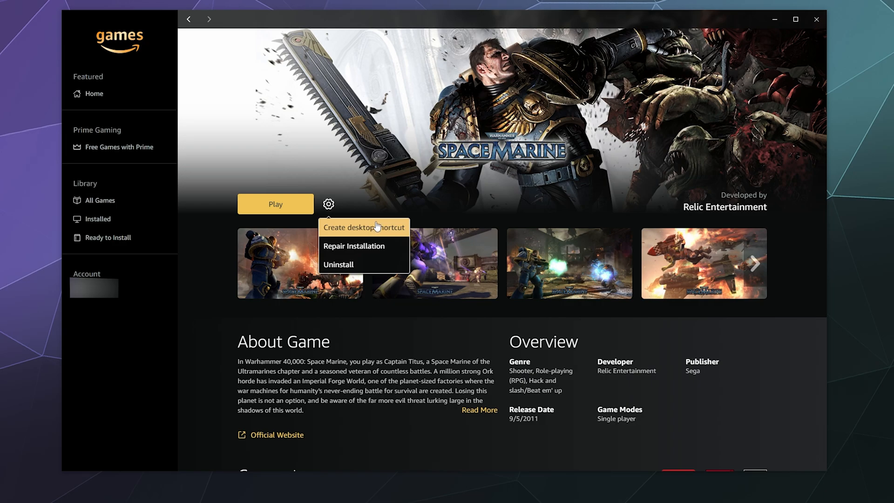
mouse_move(338, 264)
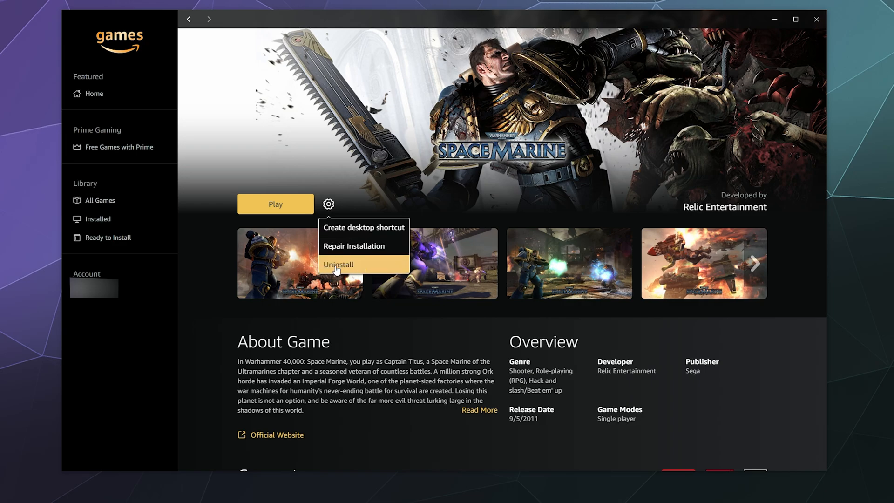
mouse_move(354, 246)
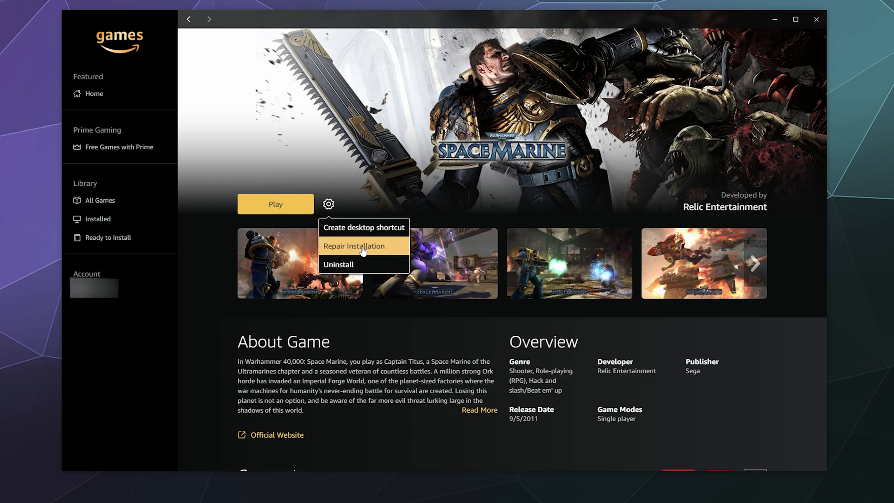
Step: Run Repair Installation on Space Marine with Reinstall dependencies and Remove unknown files ticked
click(354, 246)
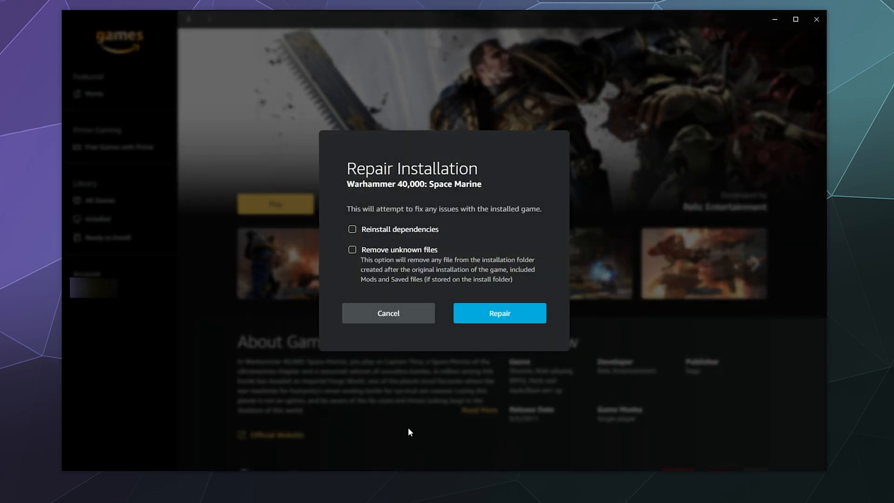
click(352, 229)
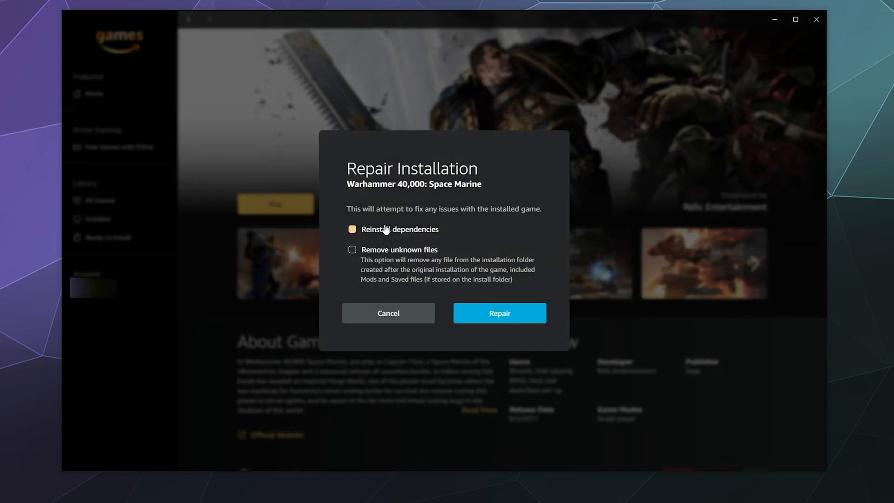
click(352, 228)
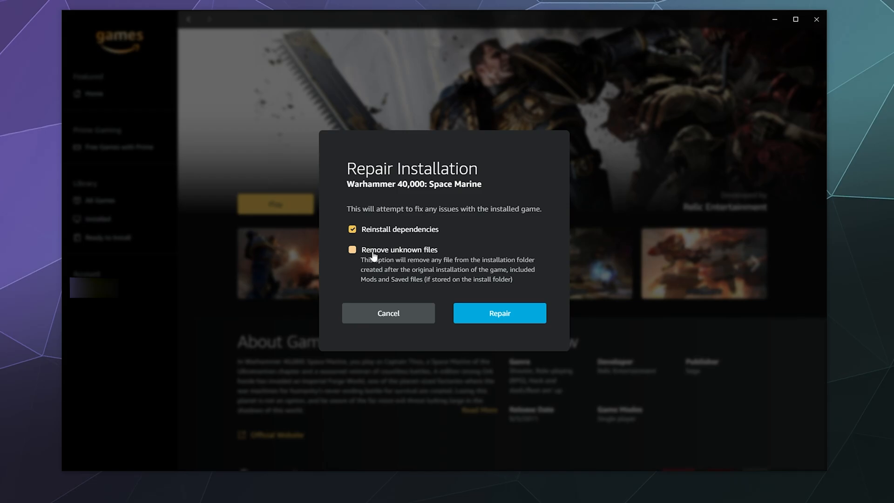
click(352, 249)
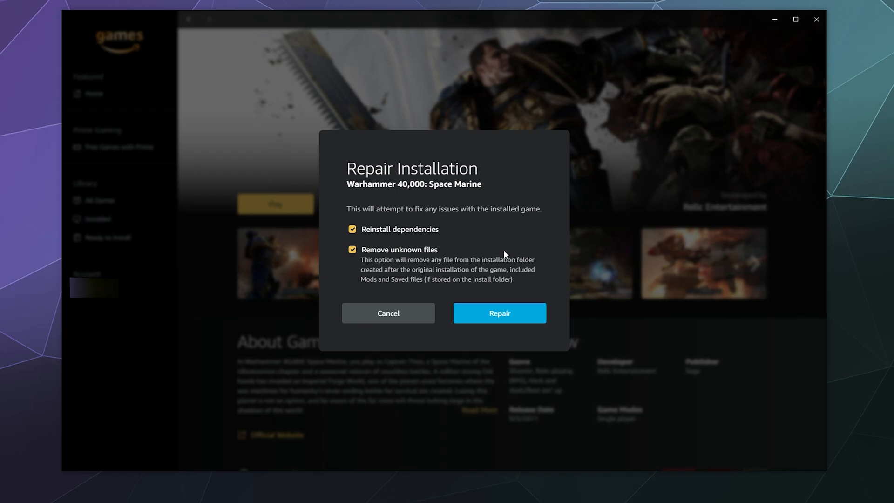
click(498, 313)
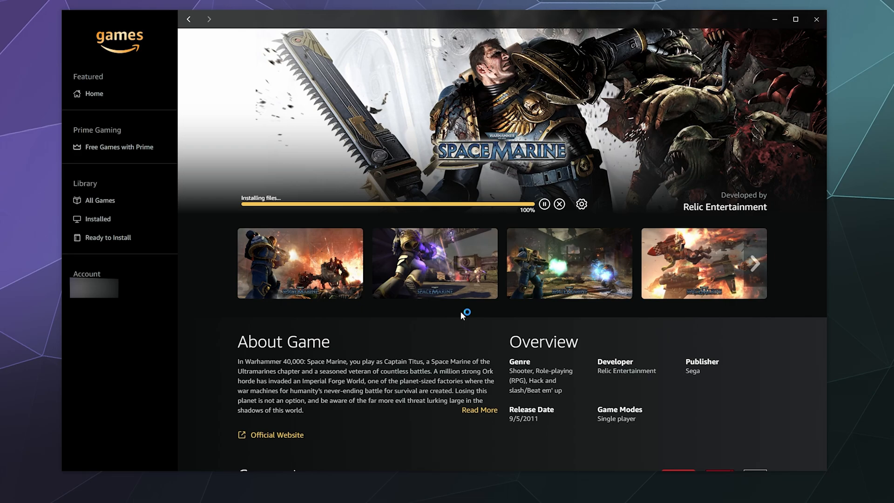
mouse_move(462, 316)
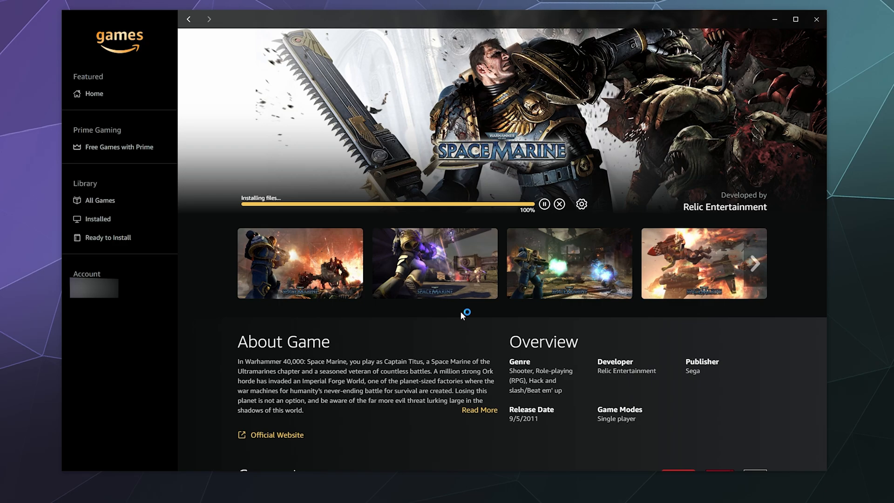
mouse_move(462, 316)
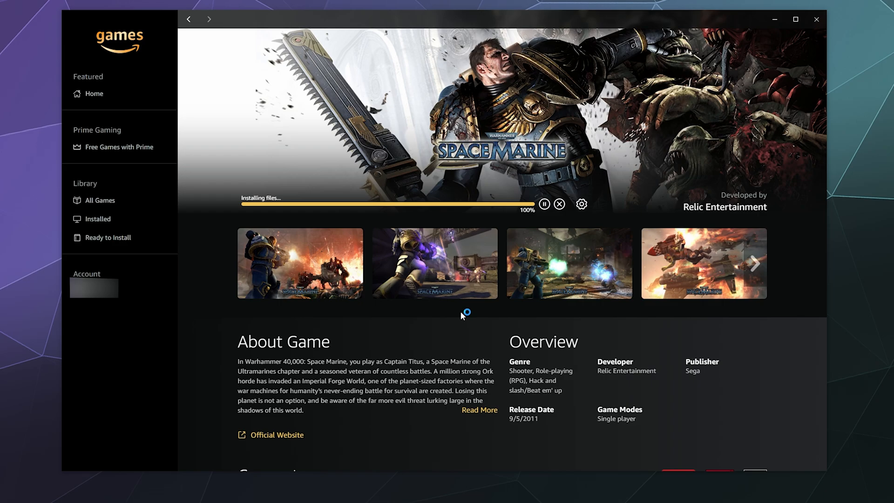
mouse_move(462, 316)
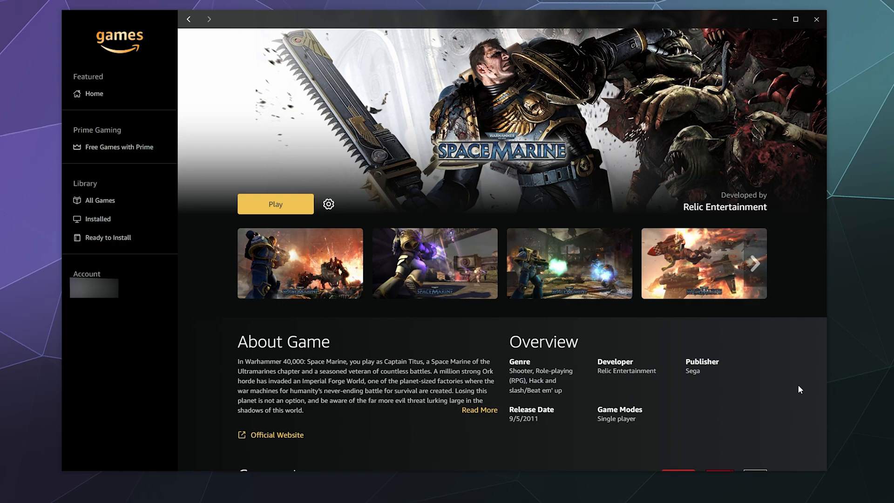
mouse_move(634, 282)
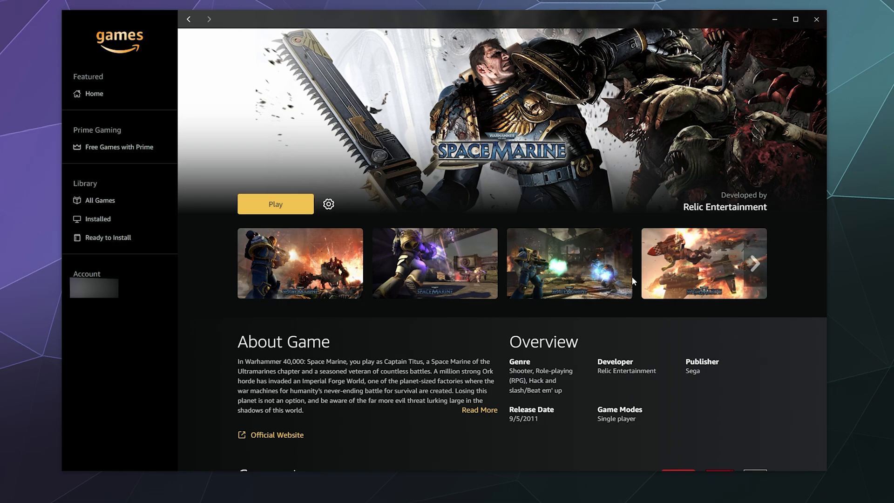
mouse_move(508, 210)
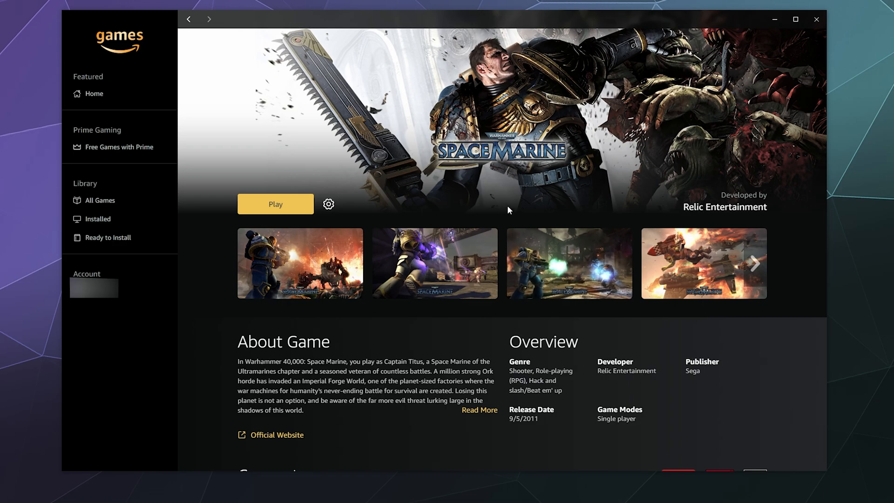
mouse_move(102, 232)
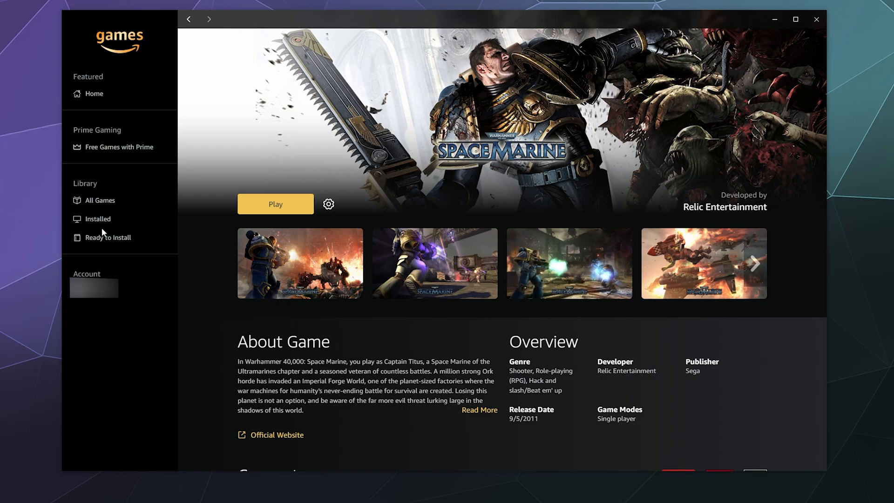
mouse_move(390, 161)
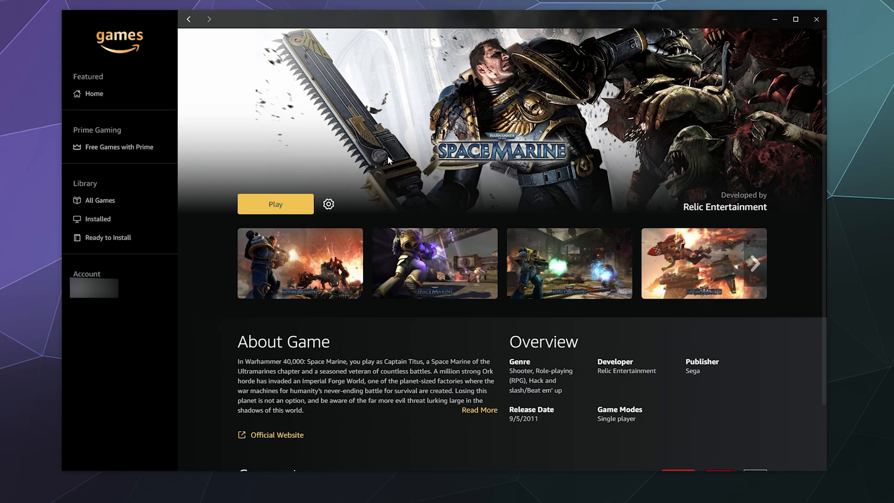
mouse_move(391, 169)
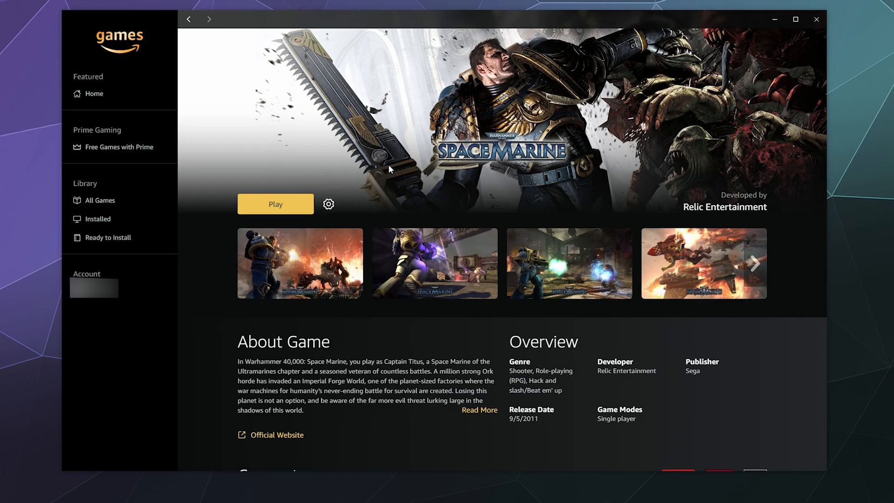
scroll(down, 3)
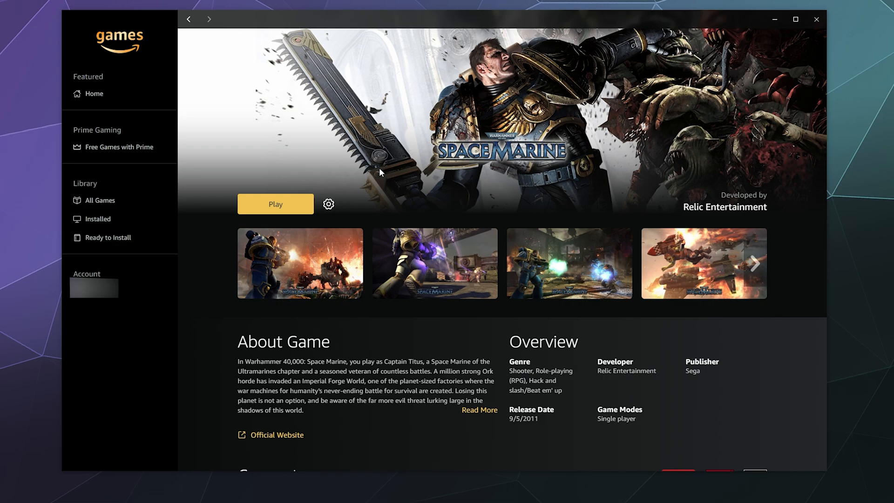
click(329, 204)
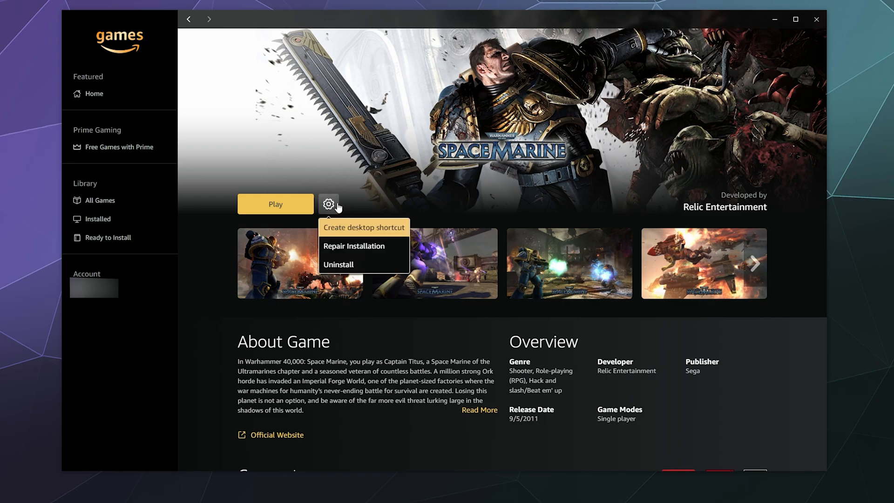
mouse_move(363, 227)
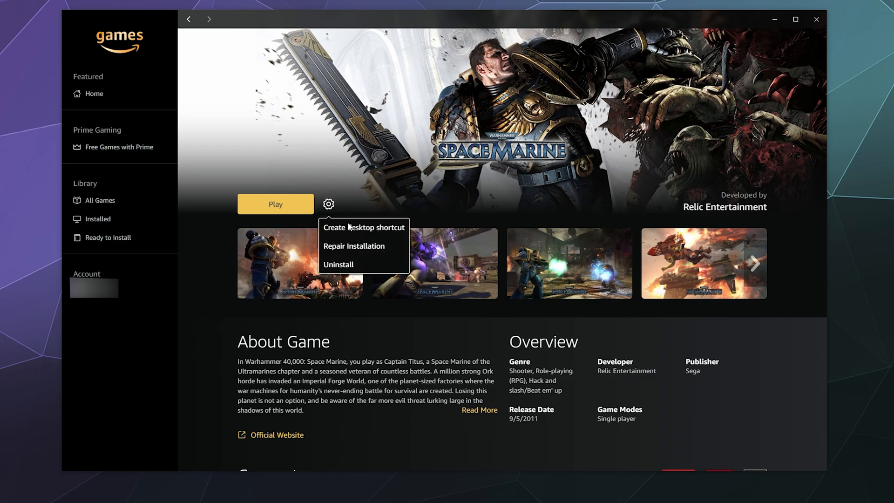
mouse_move(334, 152)
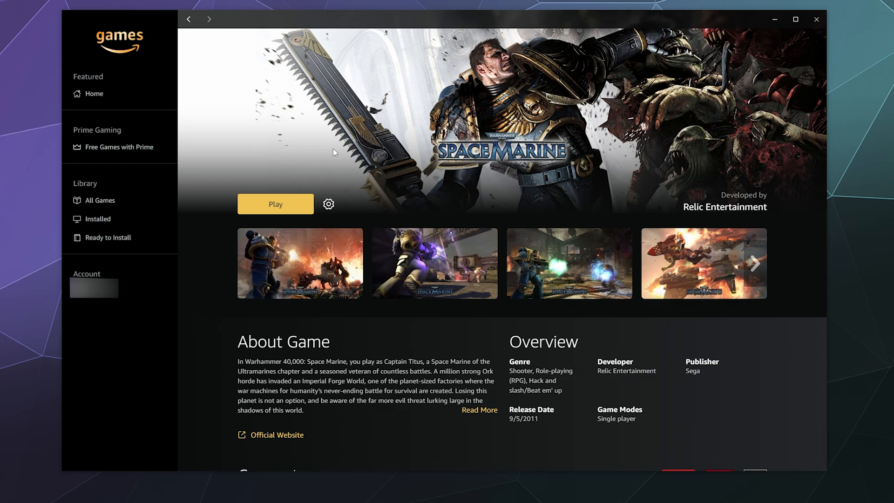
mouse_move(201, 175)
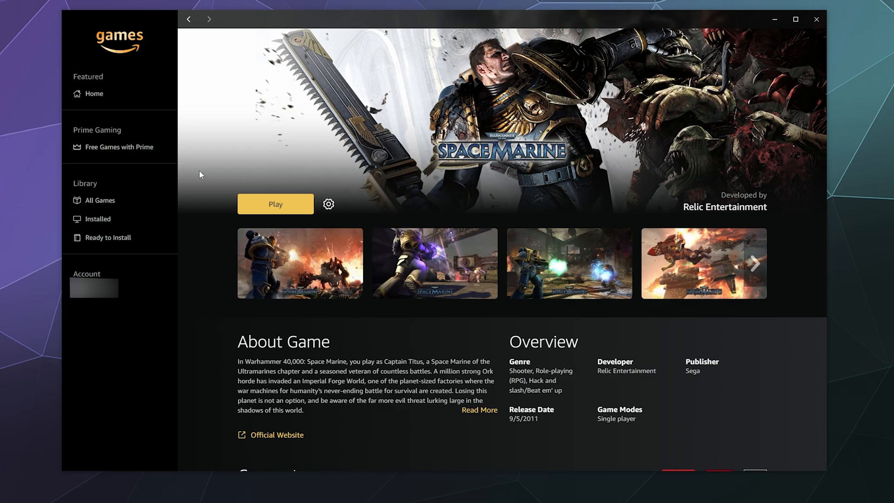
mouse_move(181, 129)
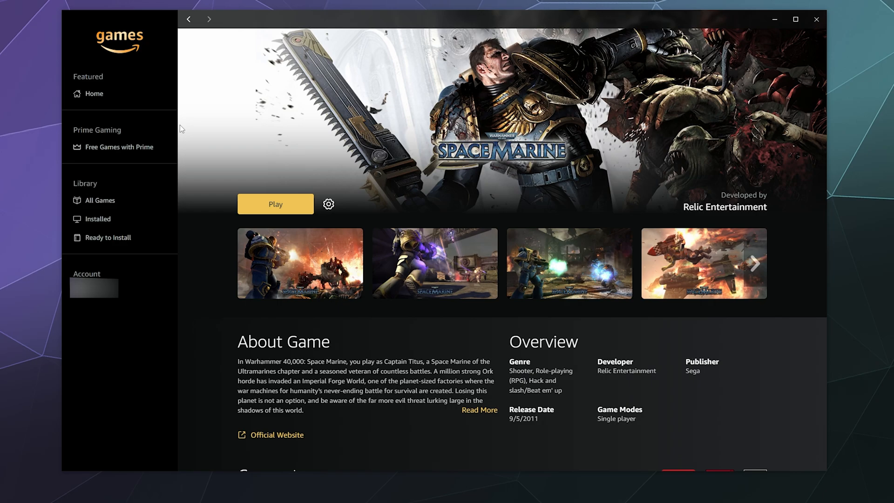
mouse_move(163, 73)
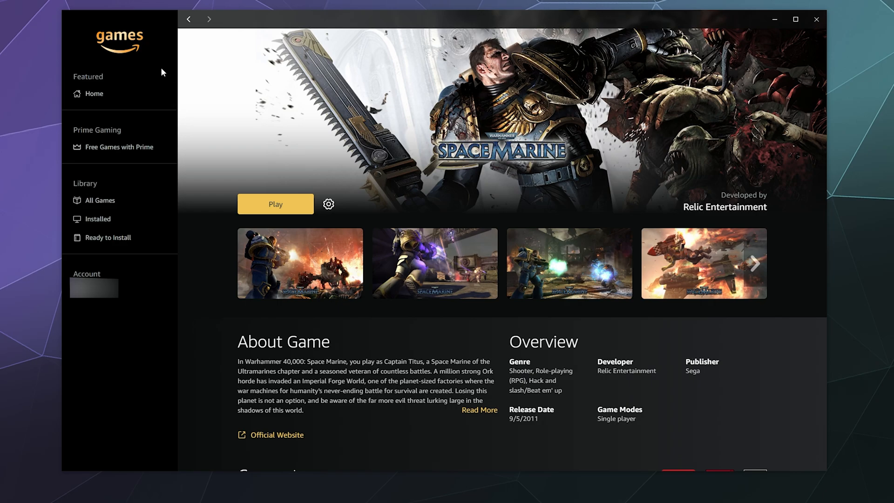